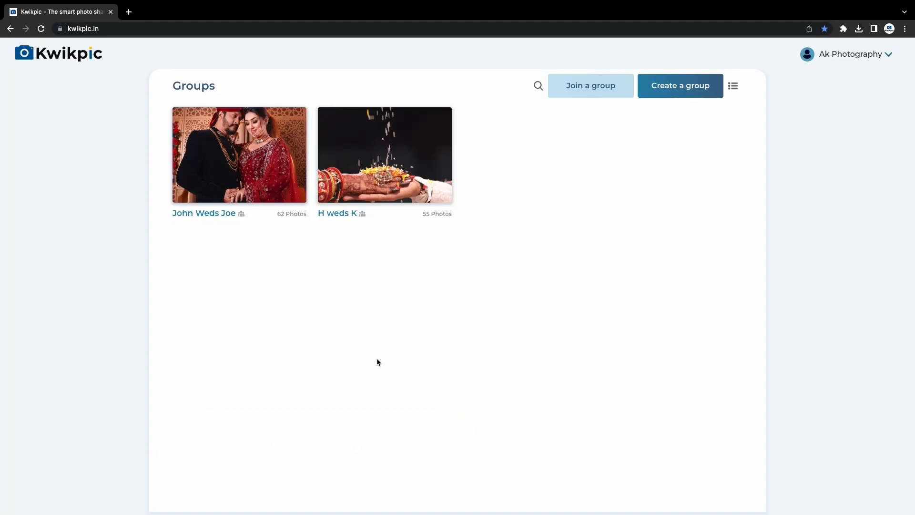
# Show the Participants settings of the John Weds Joe group with its three members and roles
pyautogui.click(239, 154)
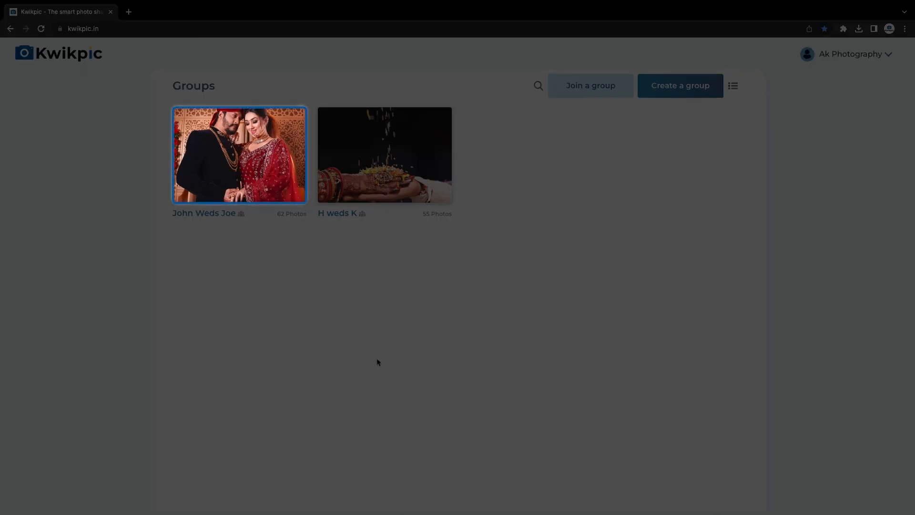
pyautogui.click(239, 155)
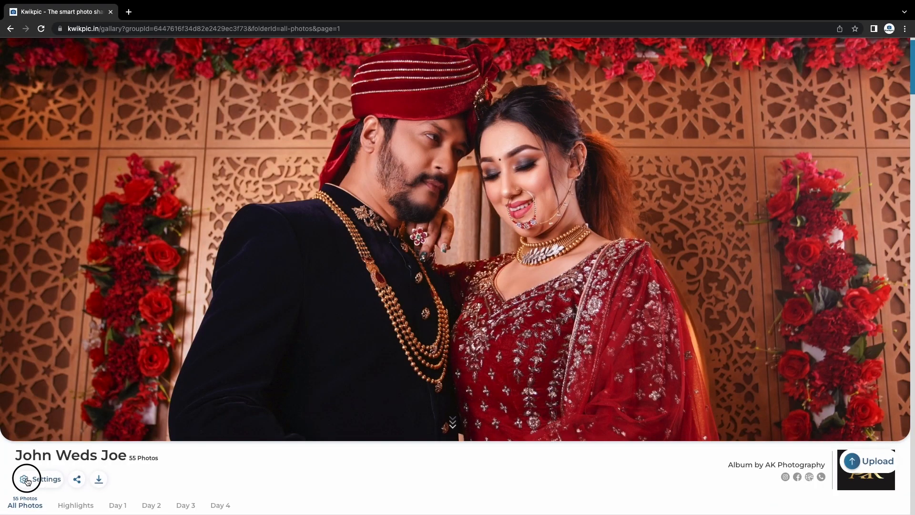
pyautogui.click(26, 478)
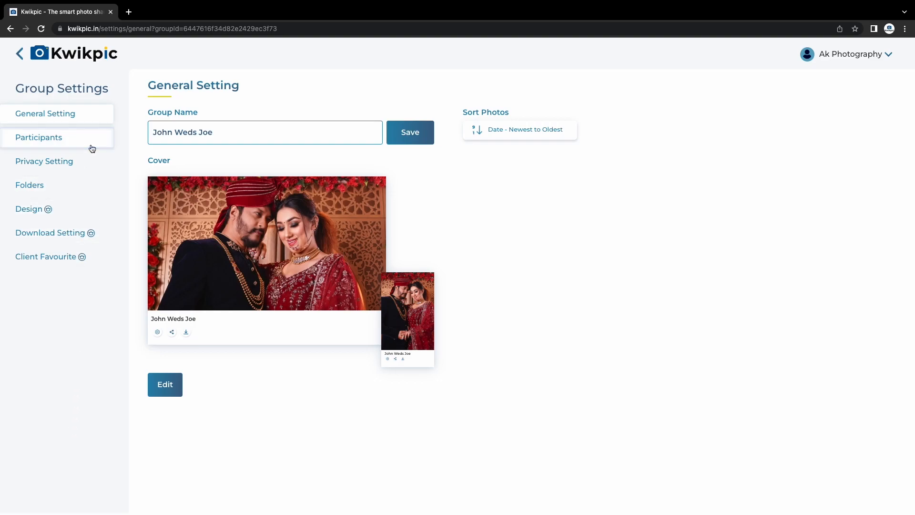
pyautogui.click(39, 137)
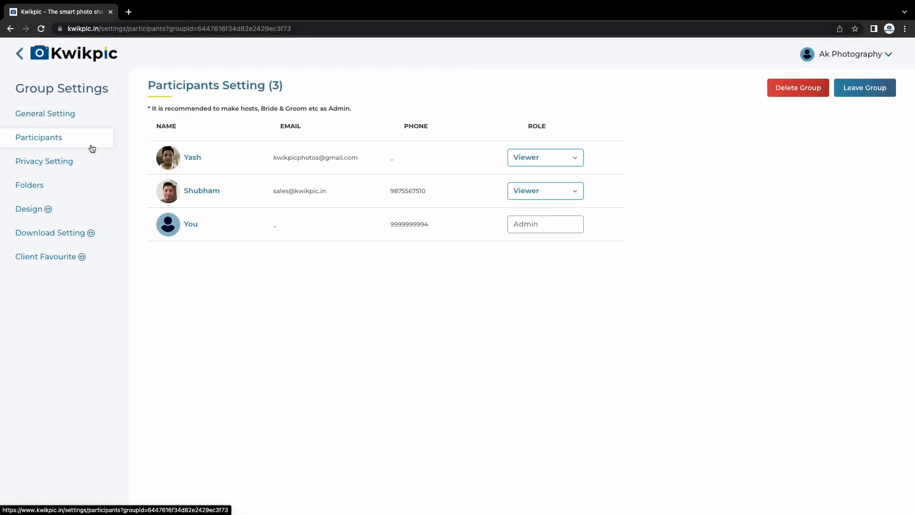
# Request transfer of John Weds Joe ownership to the second participant, Shubham, and confirm it
pyautogui.click(544, 190)
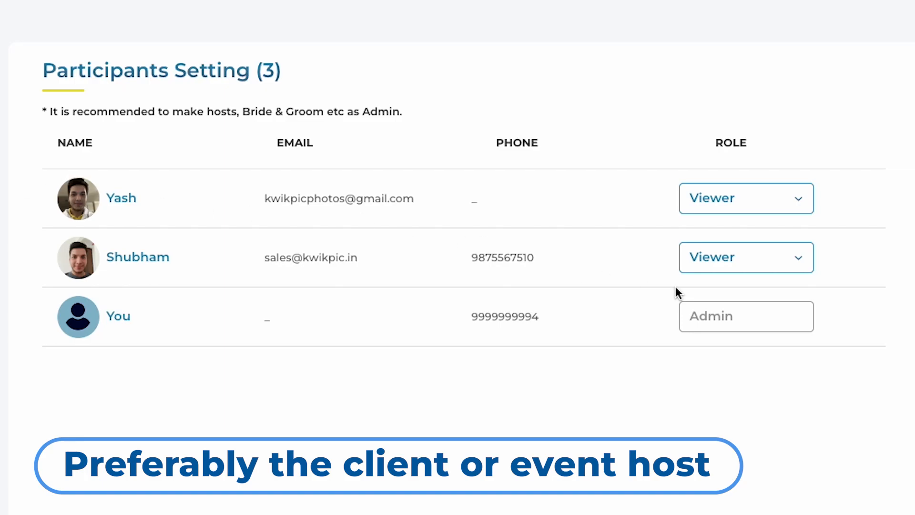
pyautogui.click(745, 257)
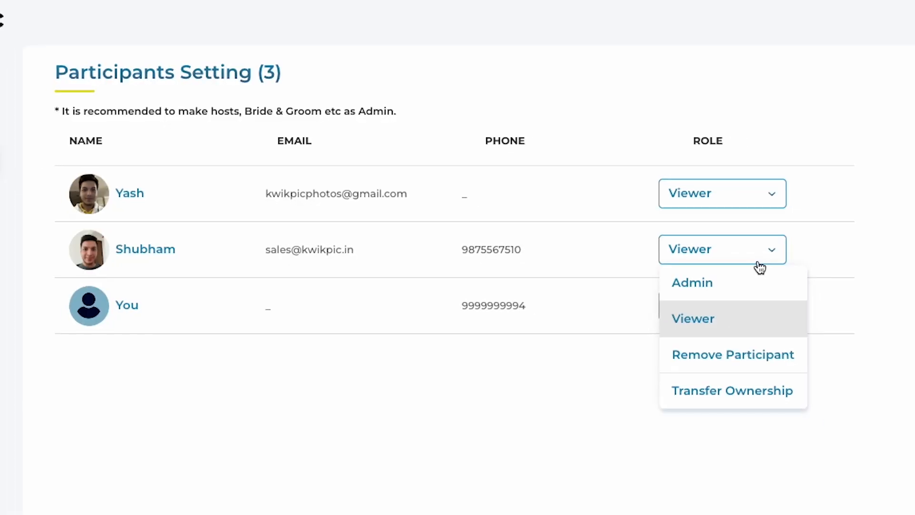
pyautogui.click(732, 390)
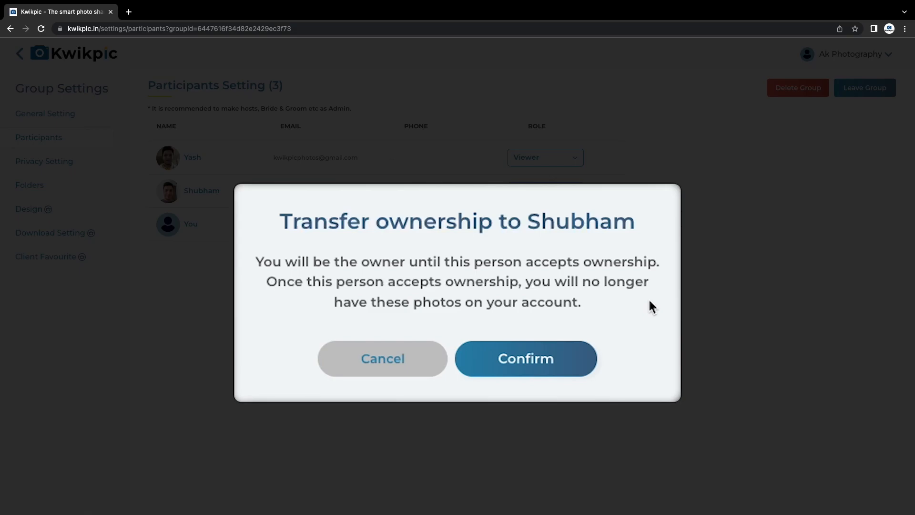
pyautogui.click(524, 358)
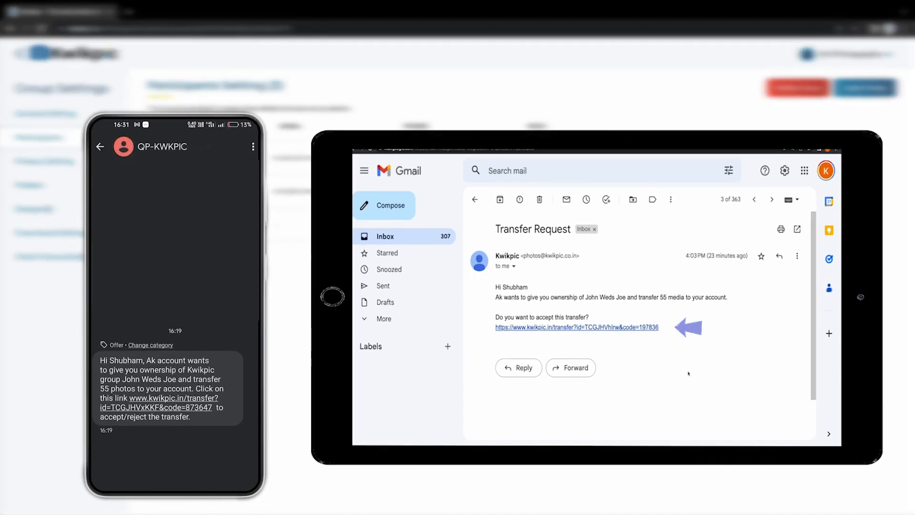
# Accept ownership of John Weds Joe via the emailed transfer link, making Shubham Admin
pyautogui.click(575, 327)
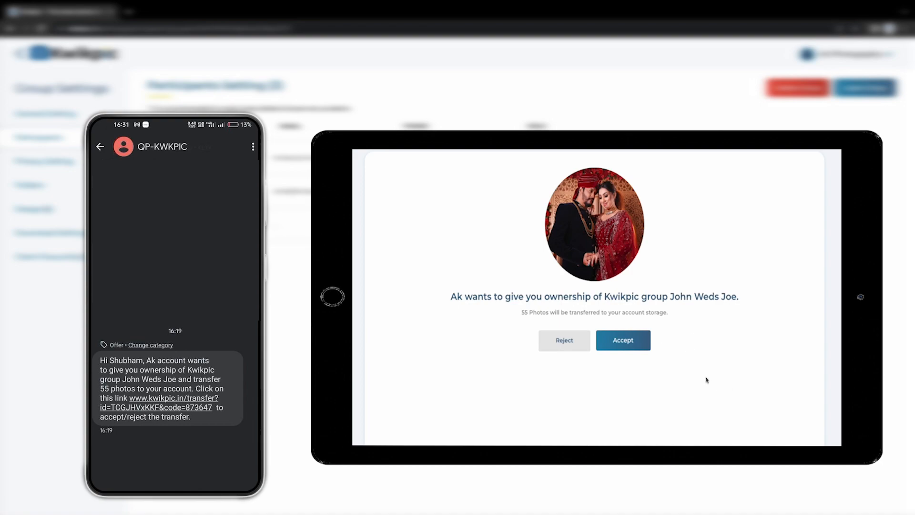
pyautogui.click(622, 340)
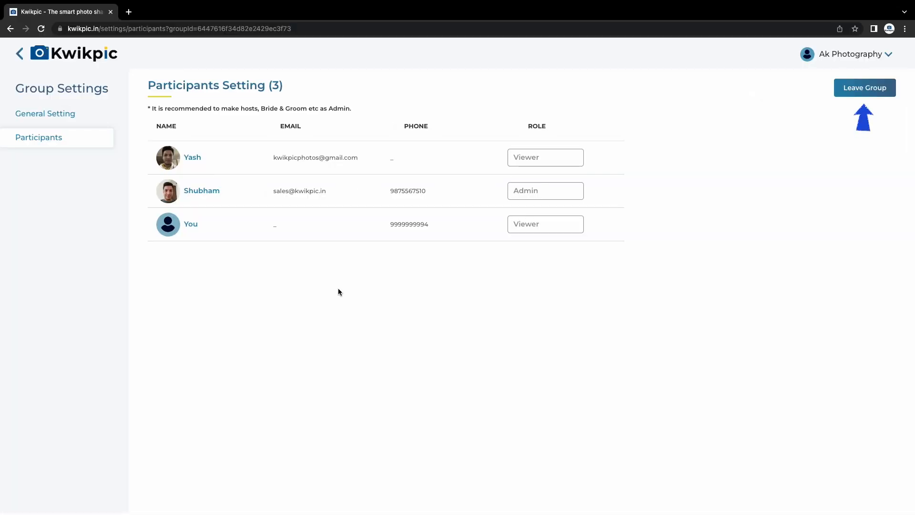
# Leave the John Weds Joe group and confirm, returning to the Groups home page
pyautogui.click(865, 87)
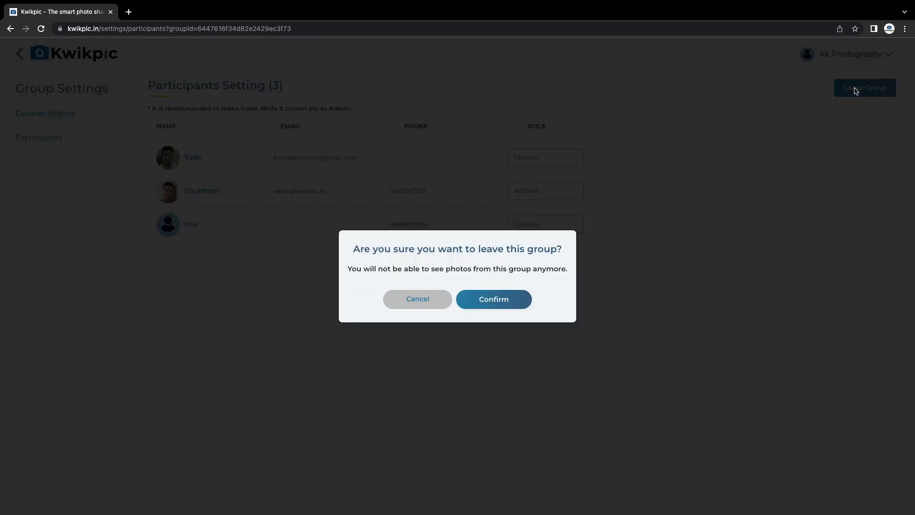
pyautogui.click(493, 298)
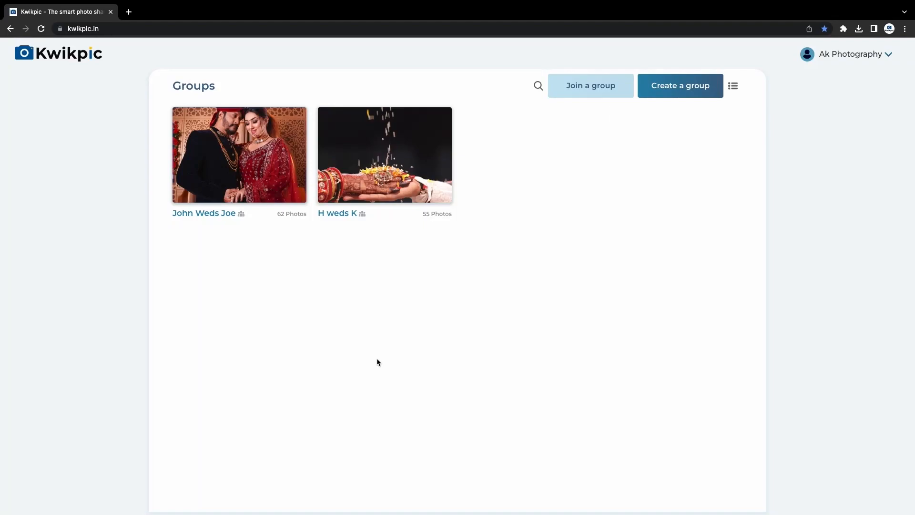
# Reopen John Weds Joe's Participants settings and show Shubham's role options
pyautogui.click(238, 154)
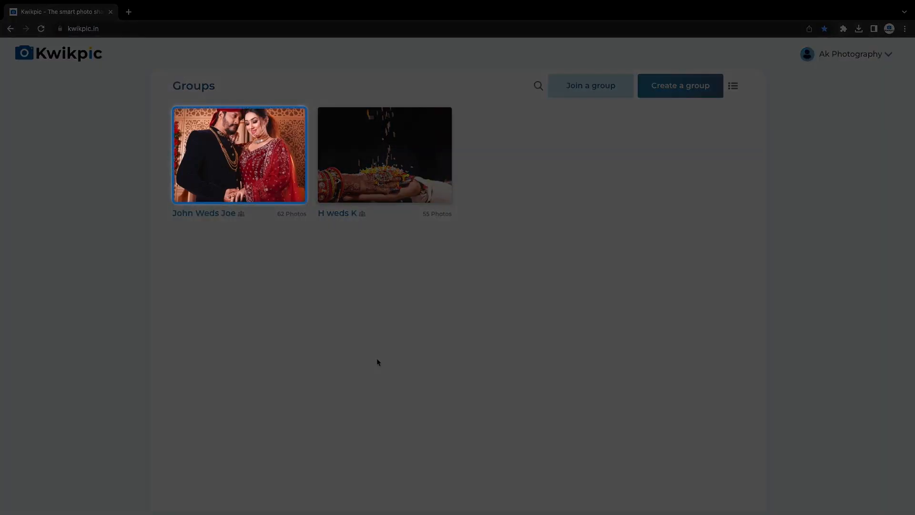
pyautogui.click(239, 155)
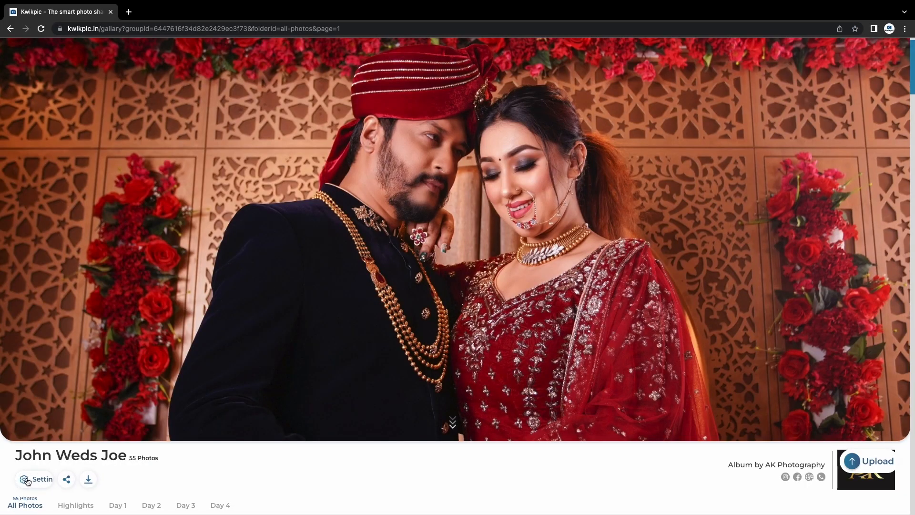
pyautogui.click(36, 479)
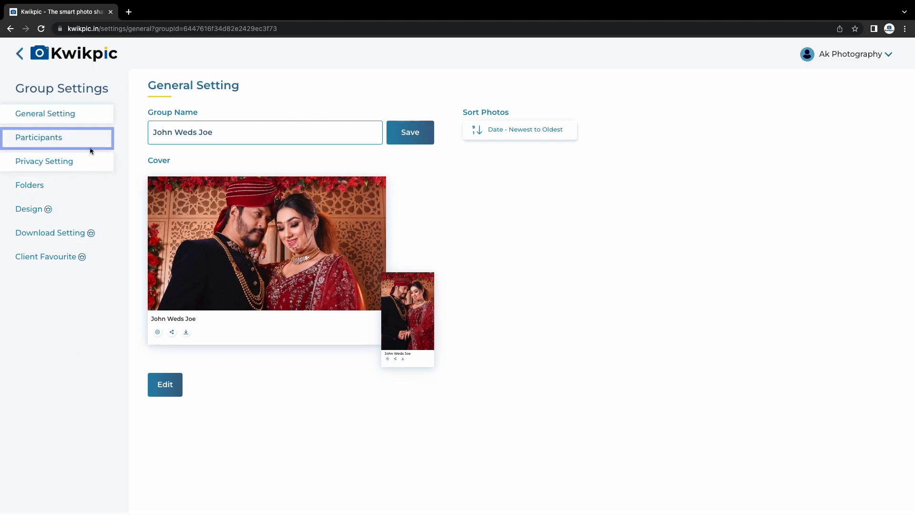
pyautogui.click(38, 137)
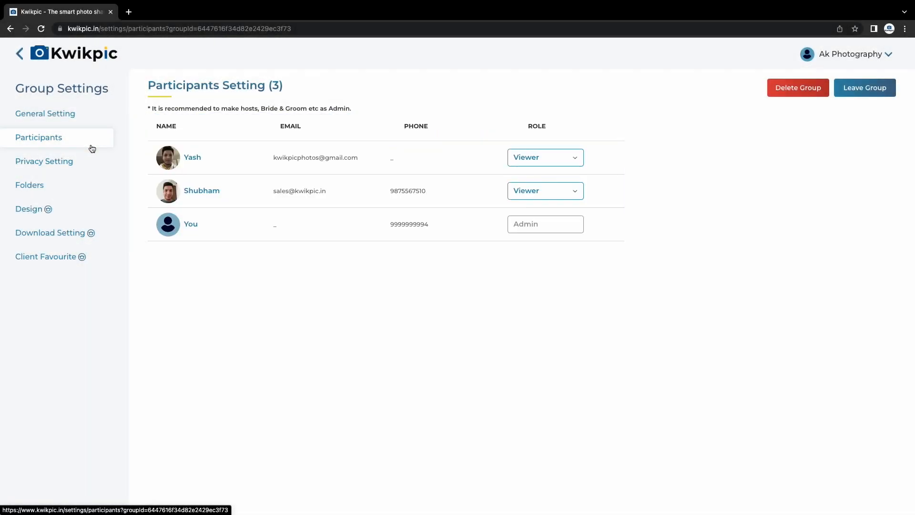
pyautogui.click(544, 191)
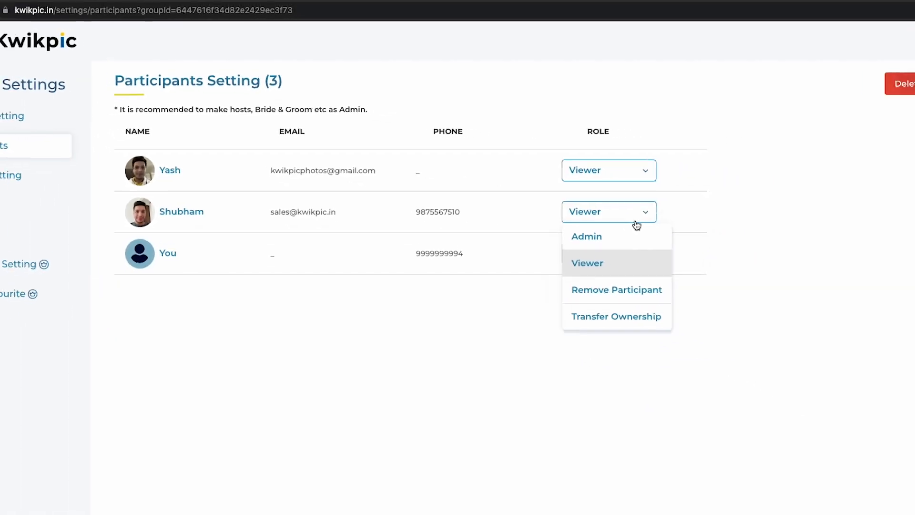
# Offer John Weds Joe ownership to Shubham again and confirm the transfer request
pyautogui.click(616, 316)
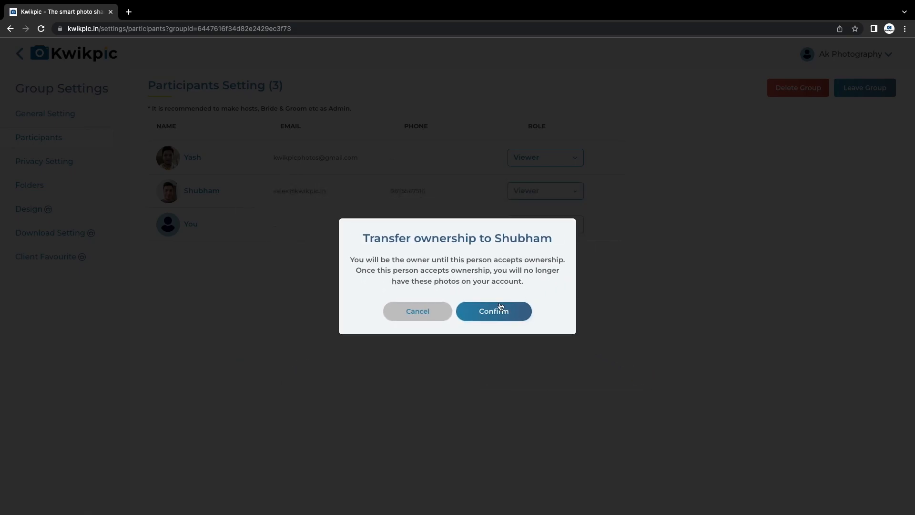
pyautogui.click(492, 311)
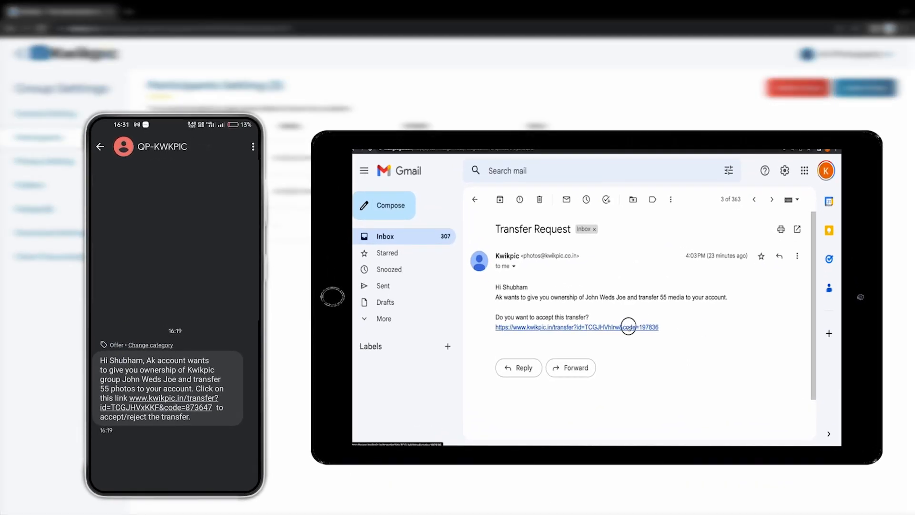
# Accept the transfer via the emailed link so Shubham becomes Admin, then start leaving the group
pyautogui.click(575, 327)
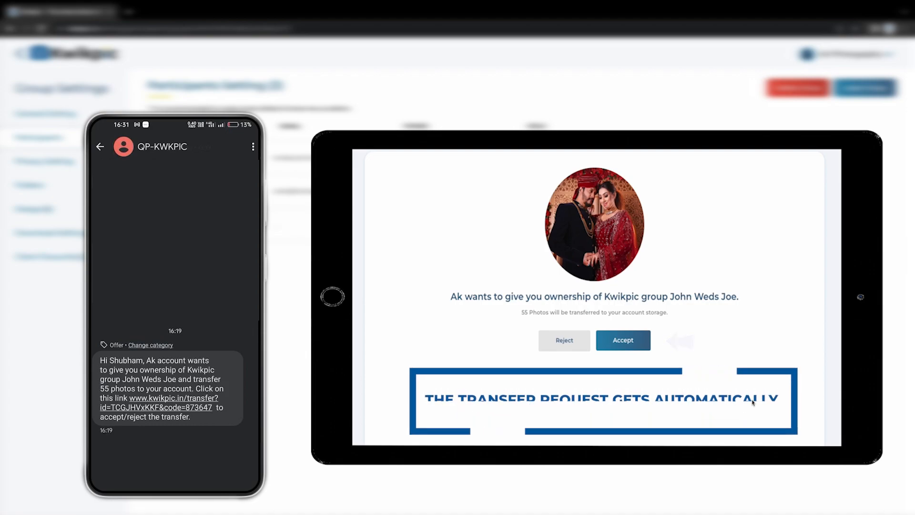
pyautogui.click(622, 340)
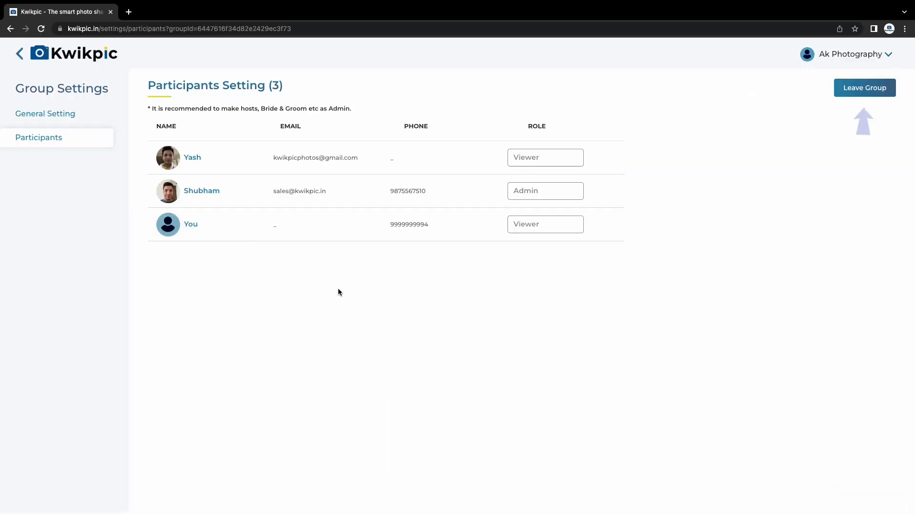
pyautogui.moveTo(864, 98)
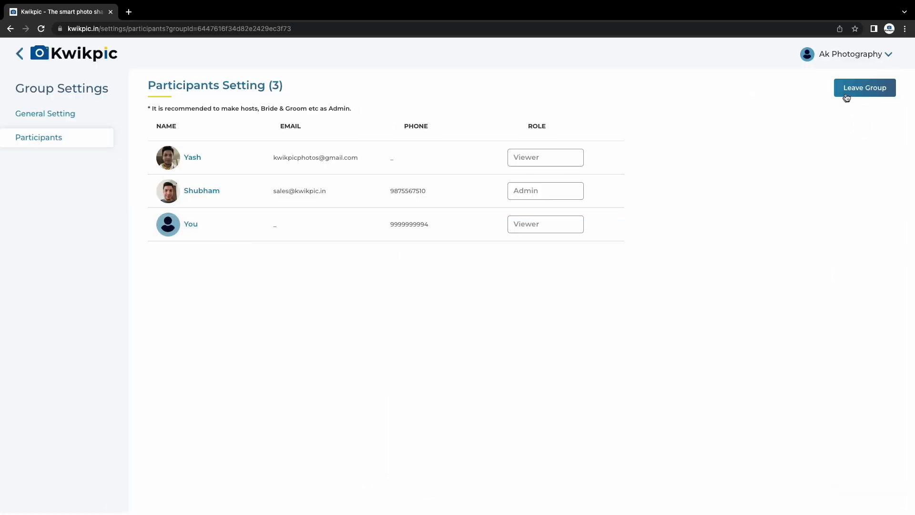
pyautogui.click(863, 88)
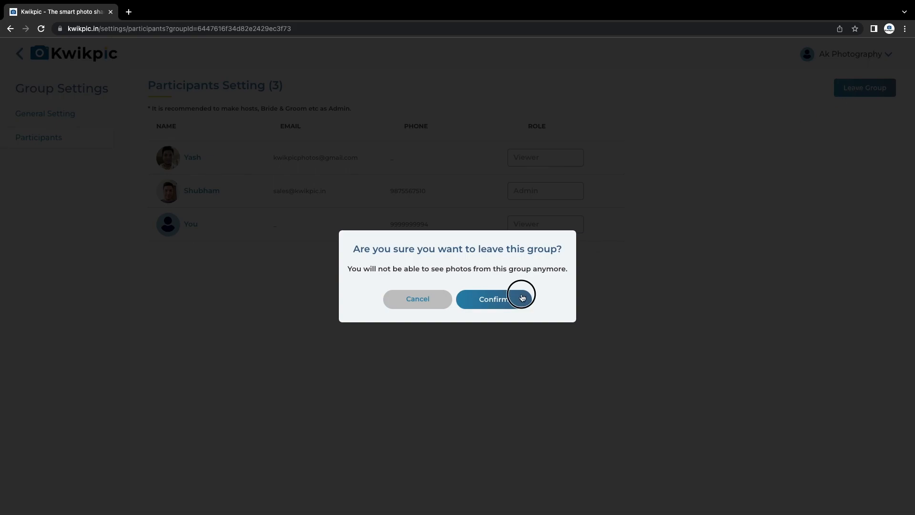